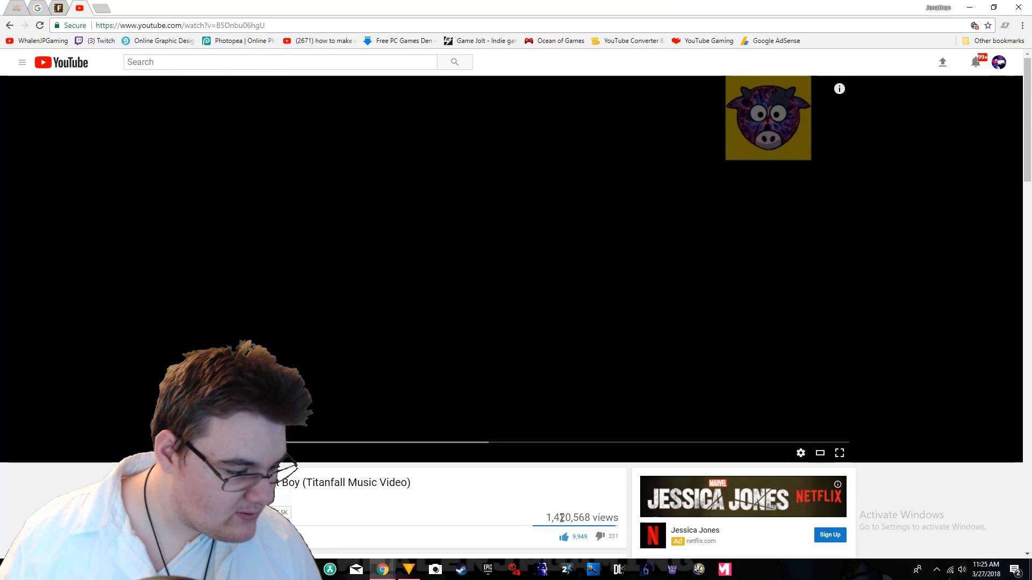
# Expand 'The Phoenix' Titanfall video to full screen, cow watermark visible in the corner
pyautogui.click(839, 453)
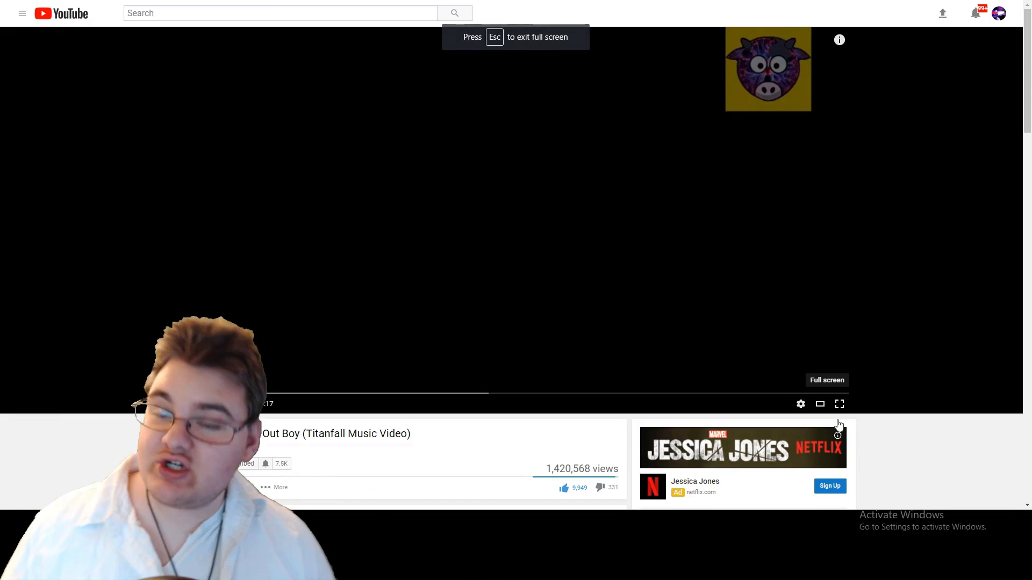
pyautogui.click(840, 404)
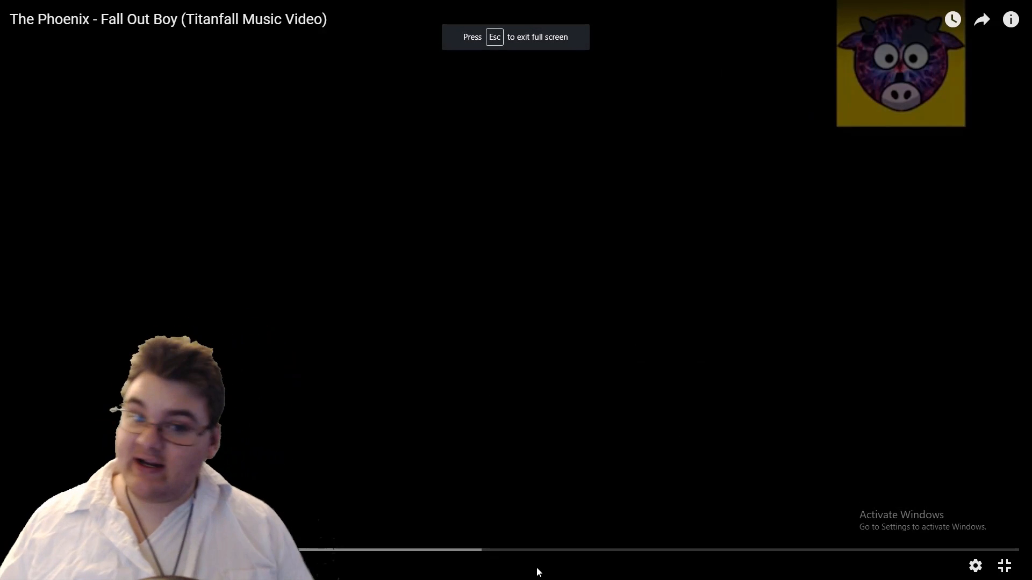